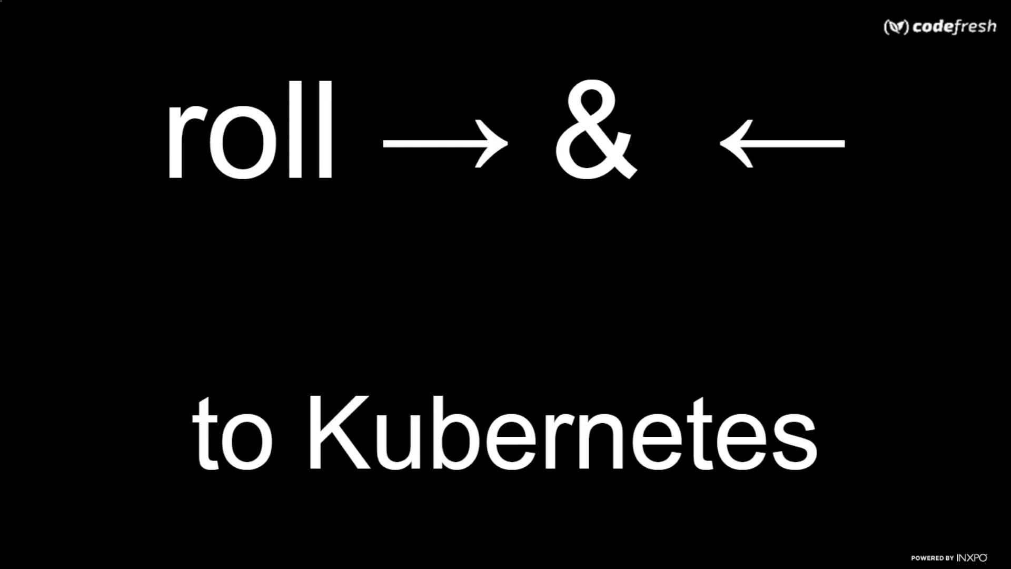
pyautogui.press('right')
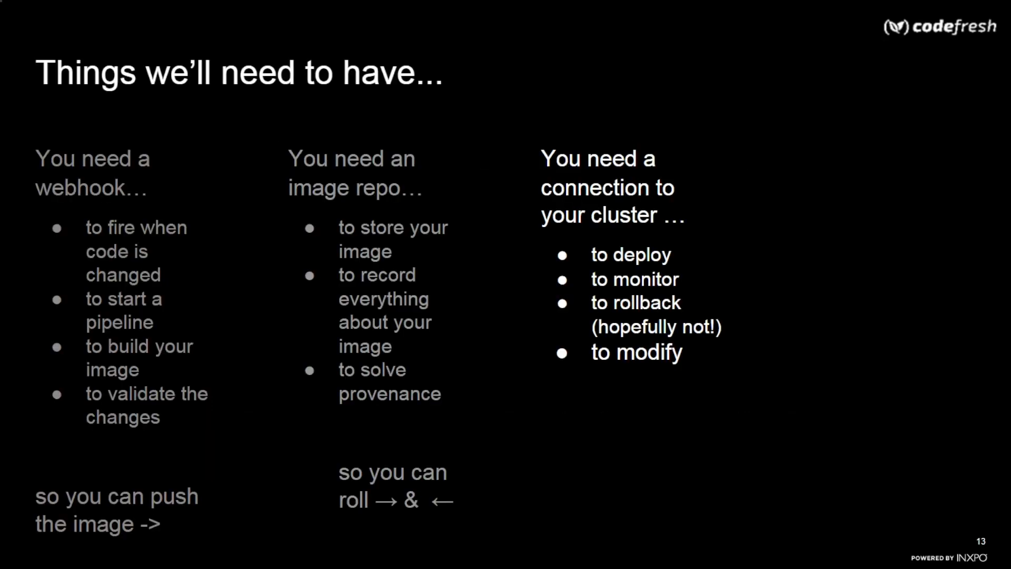